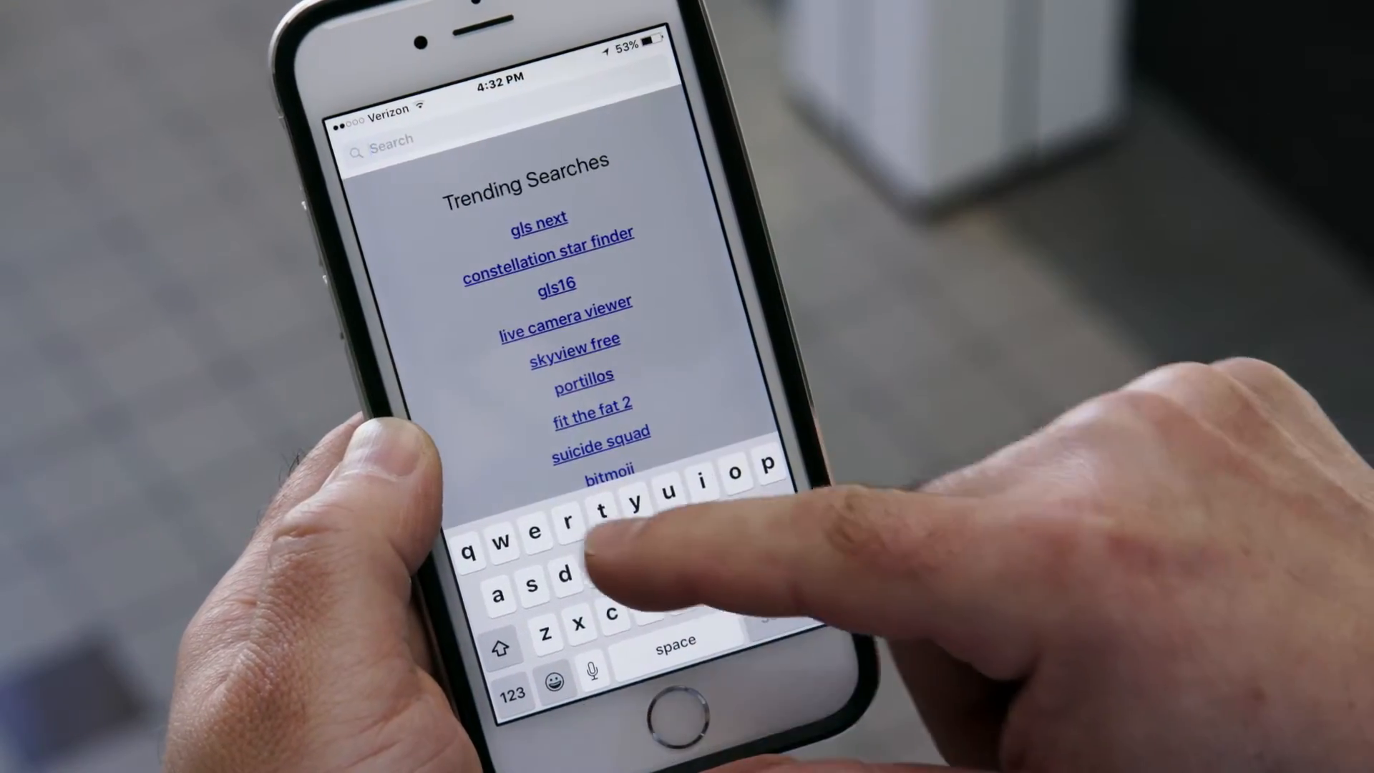
Begin searching the App Store for the printing app, entering 'e'
text(e)
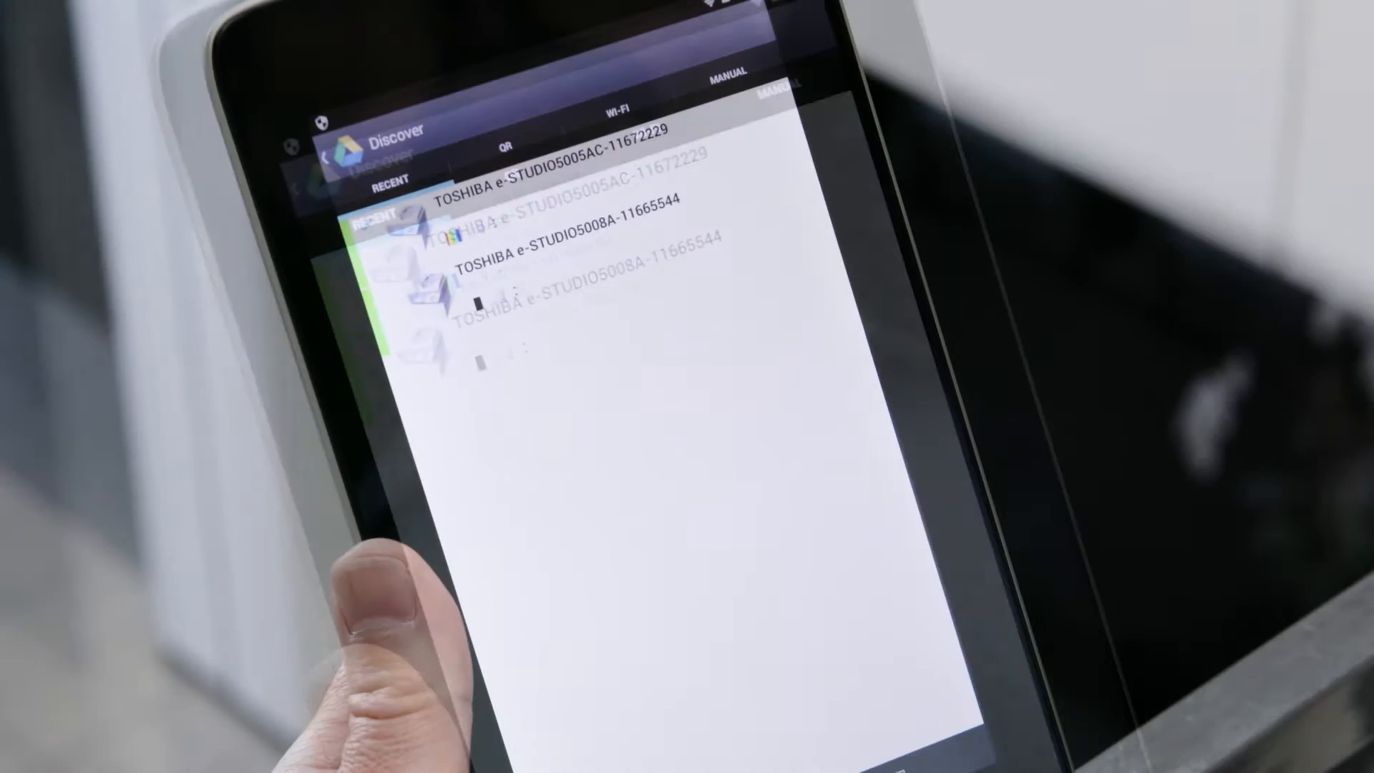
List Wi-Fi printers and select the discovered TOSHIBA e-STUDIO5008A
click(498, 144)
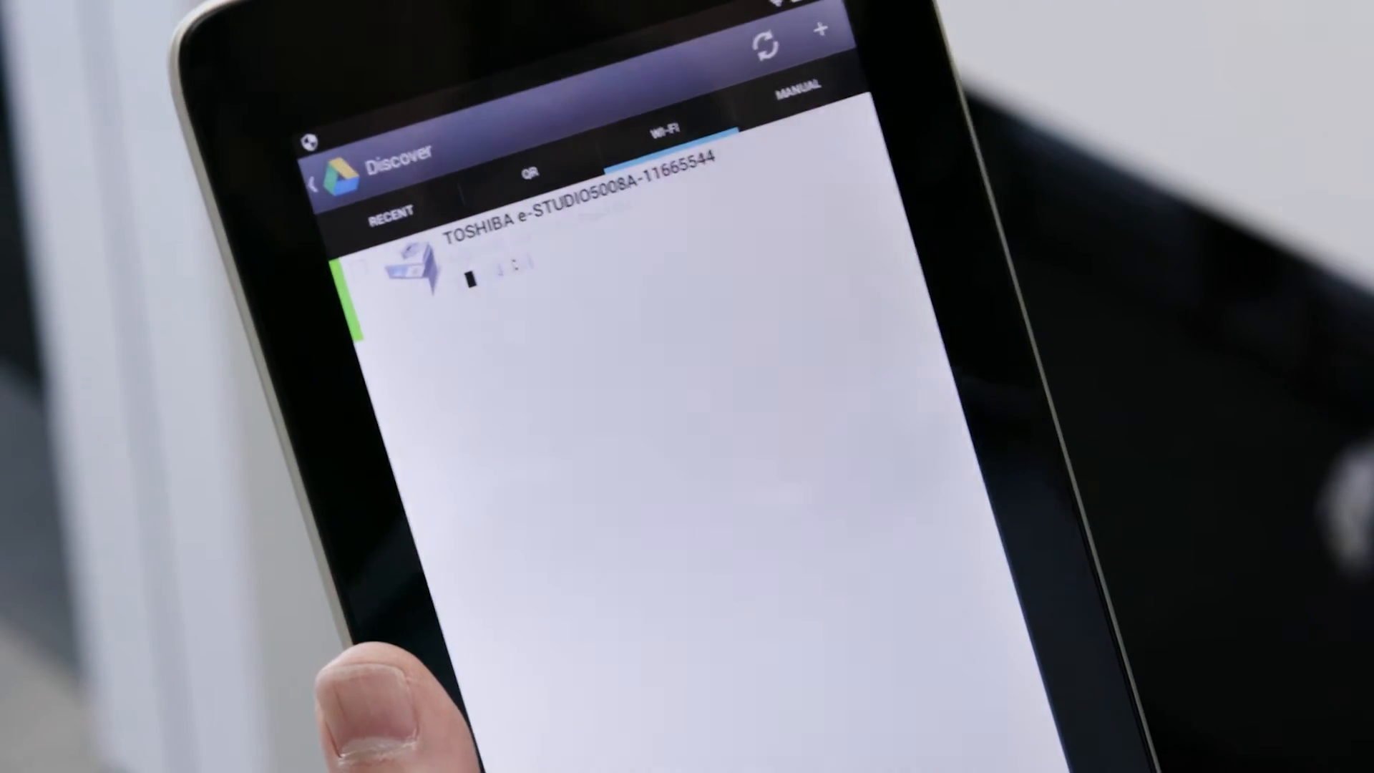
click(793, 86)
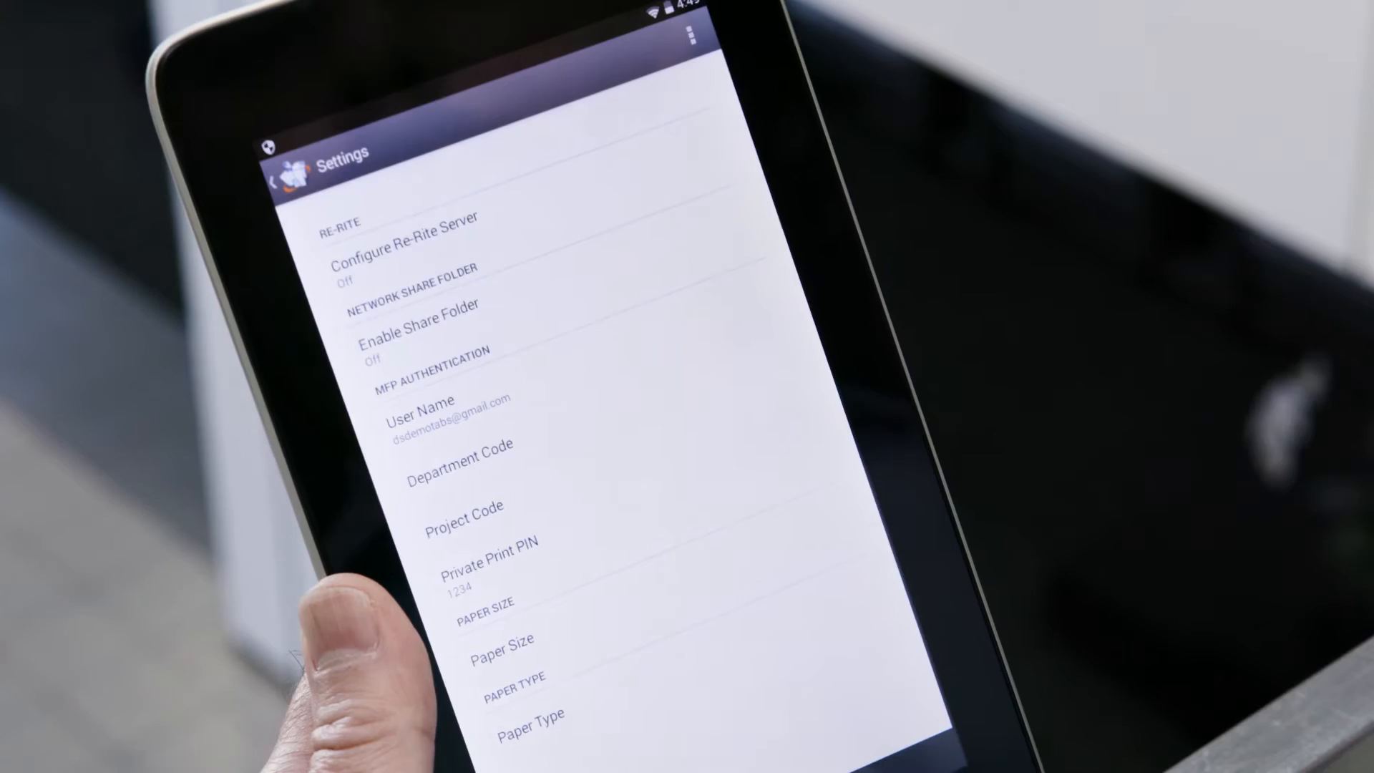
Enter the MFP authentication user name, then print the six-page brochure to the e-STUDIO5005AC
click(453, 412)
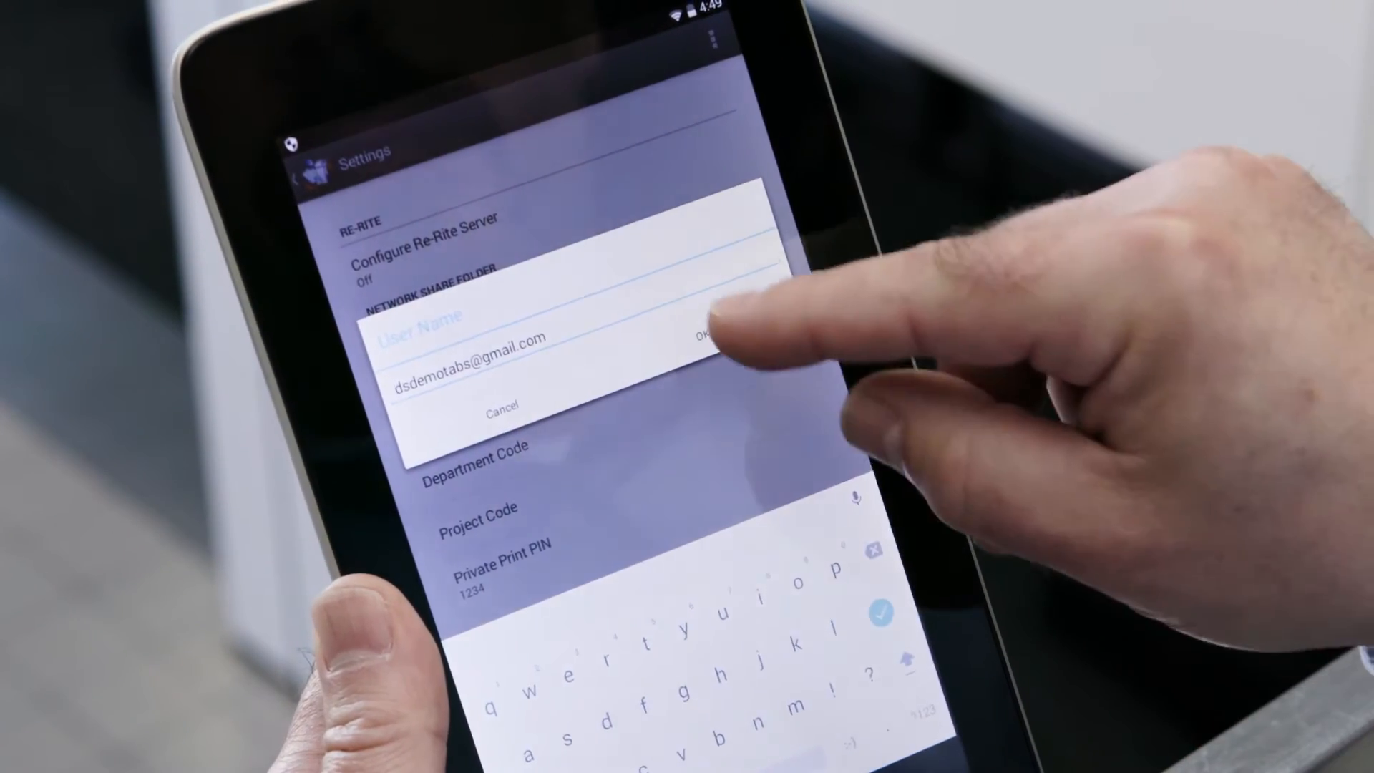
click(702, 338)
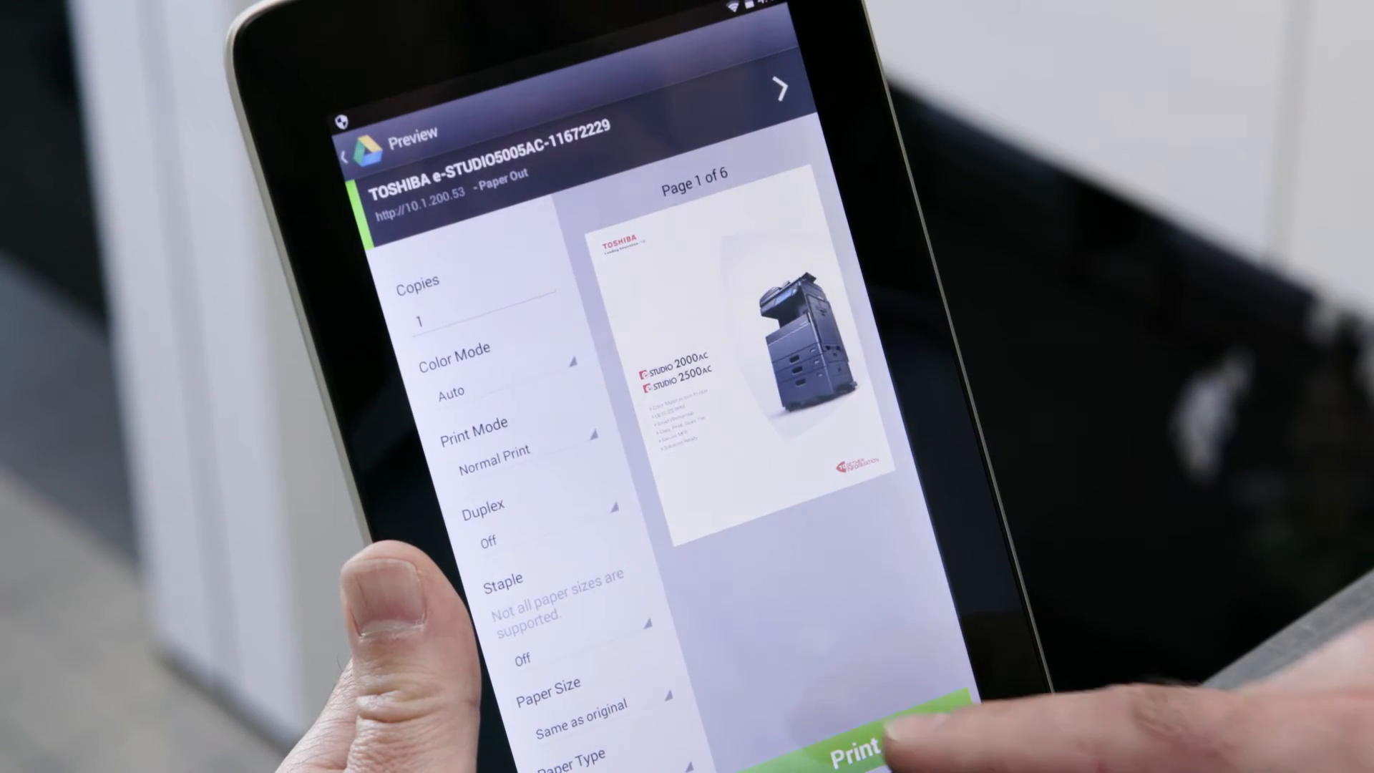
click(863, 749)
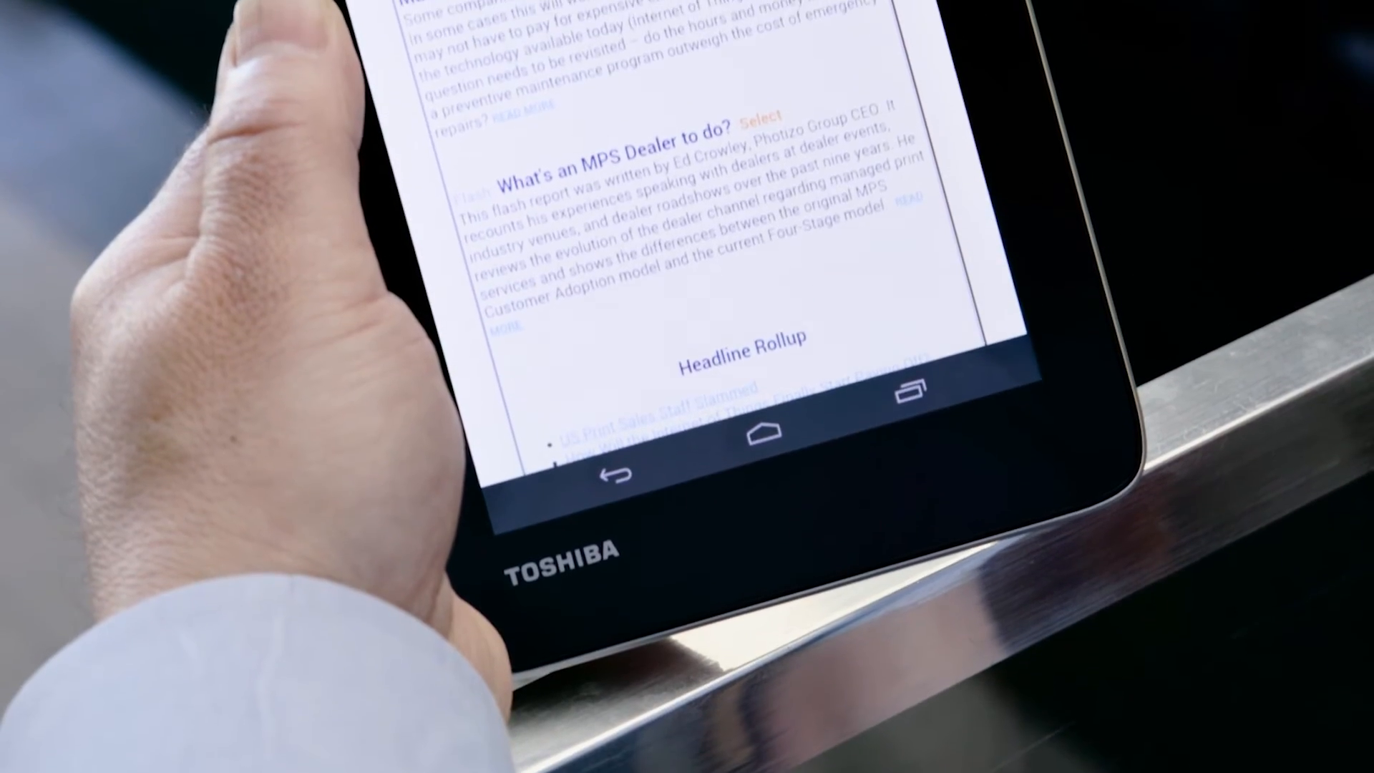
Print the forwarded MPS newsletter email to the innovation 5005 Mopria printer with 2 copies
scroll(up, 3)
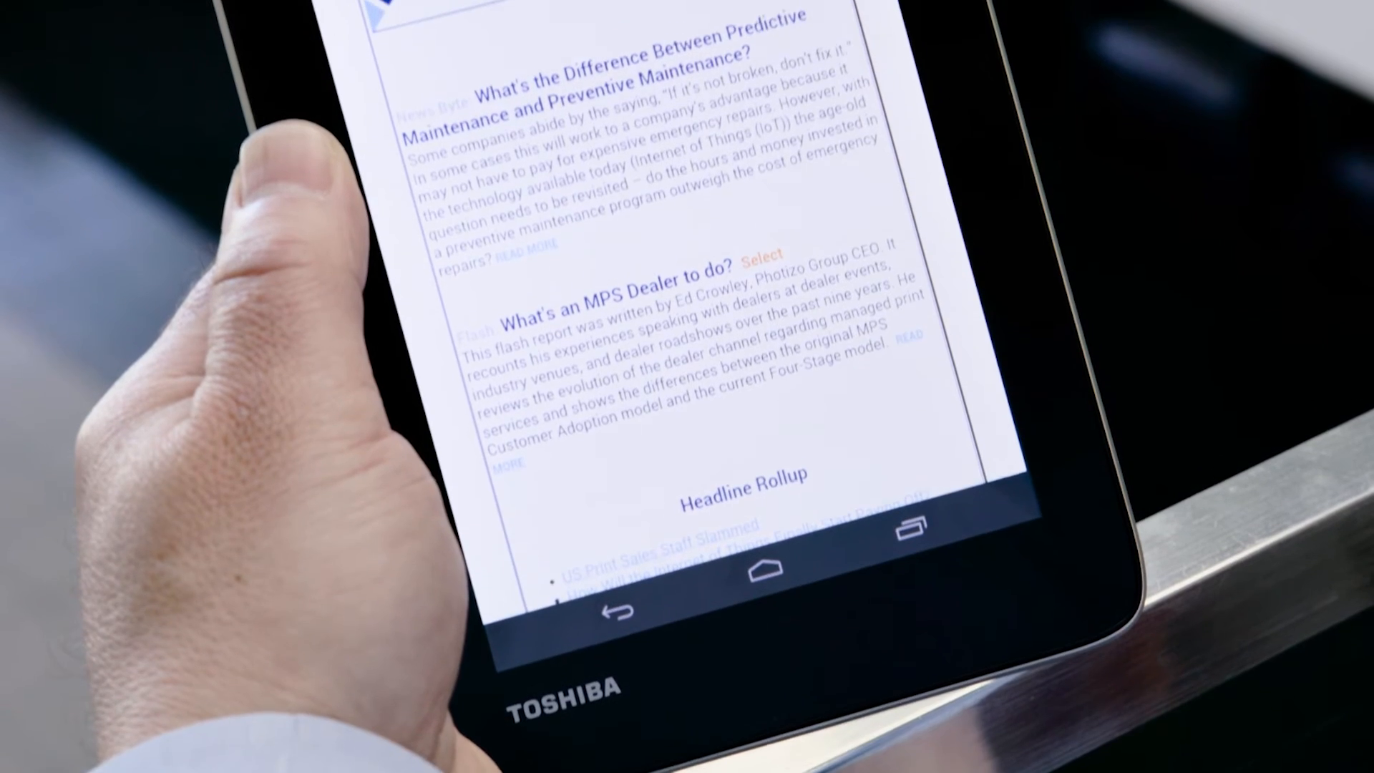
scroll(up, 3)
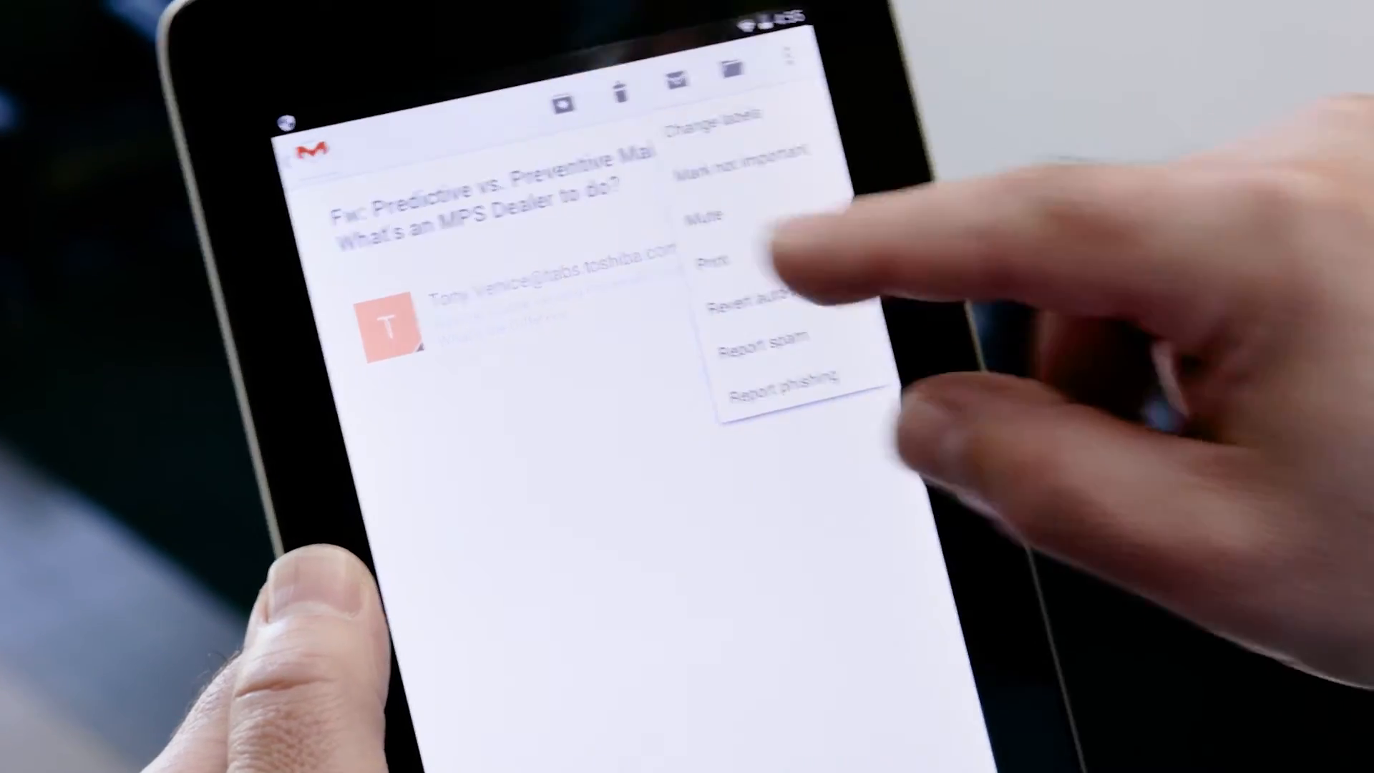
click(714, 258)
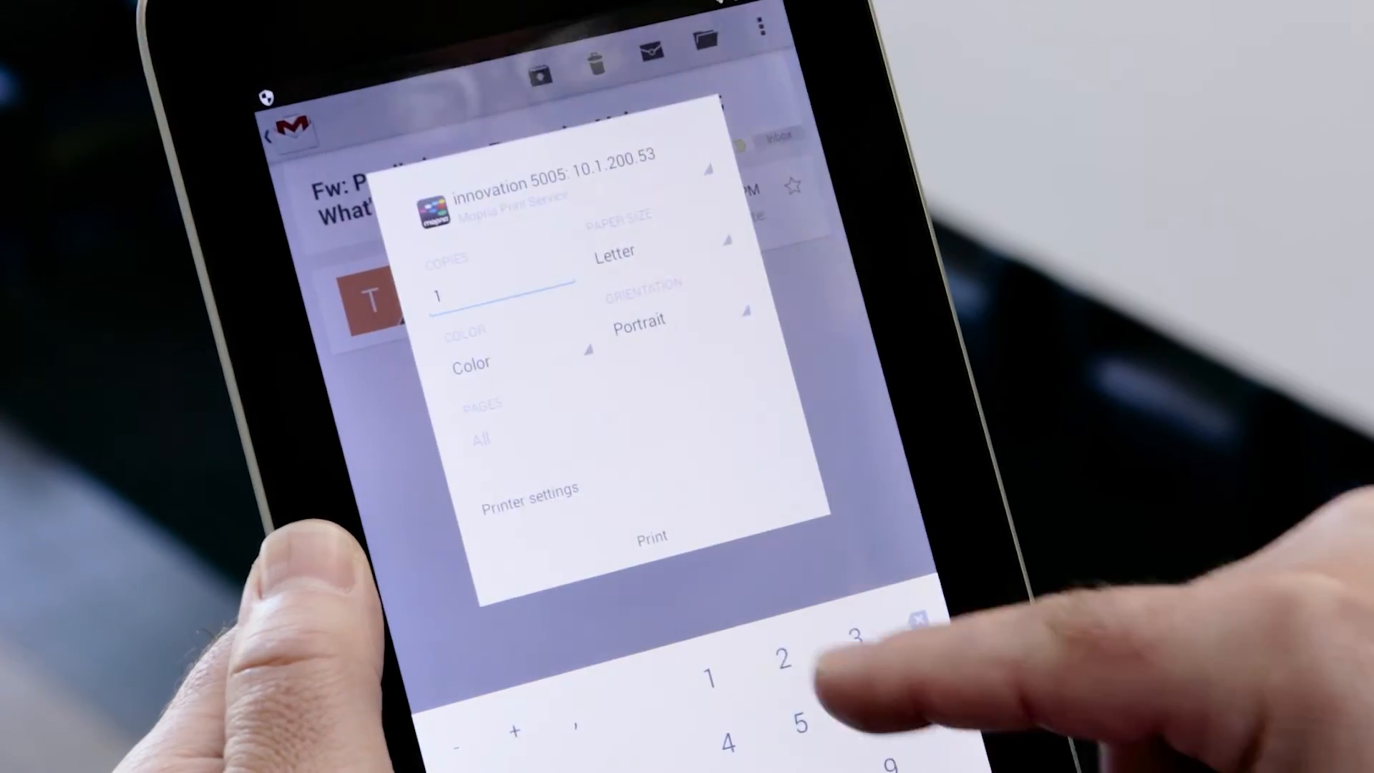
text(2)
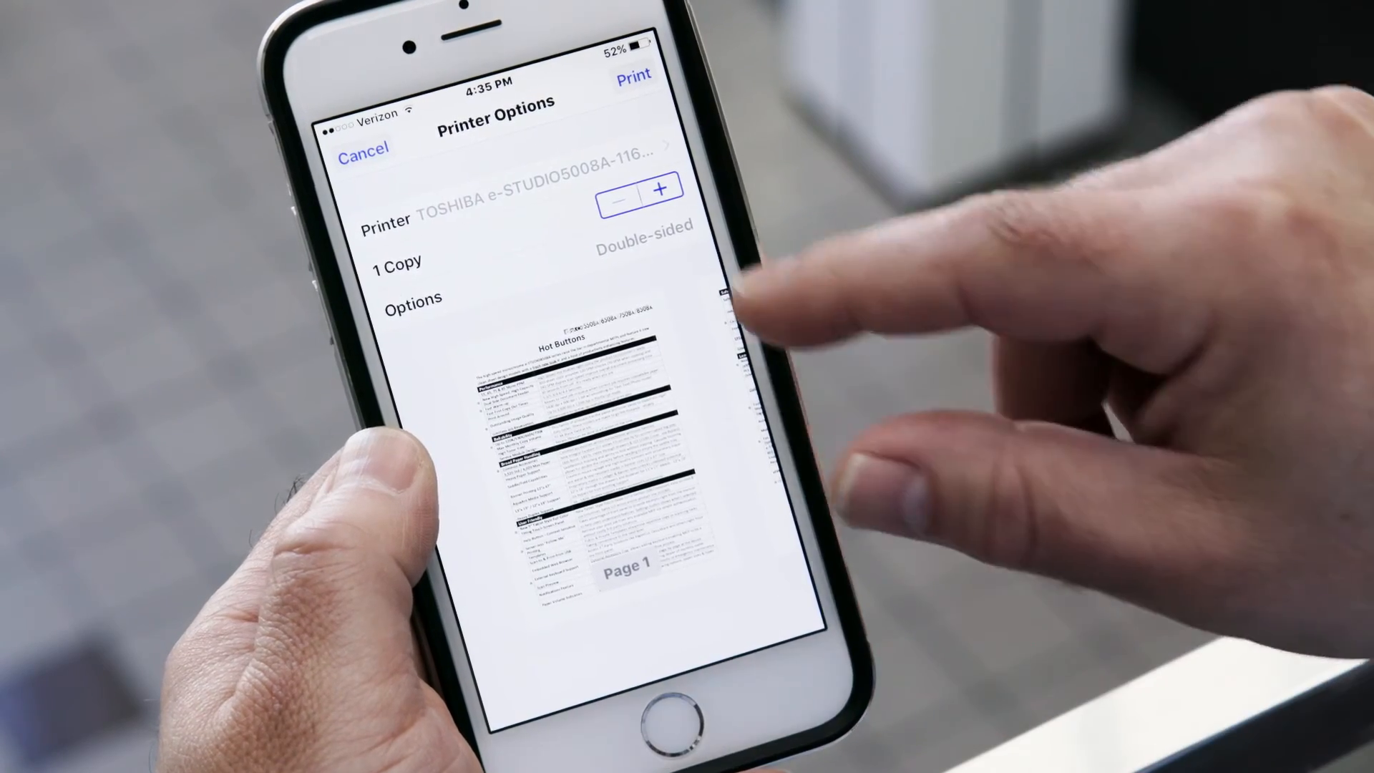
Expand AirPrint options to show range, double-sided and staple settings for the e-STUDIO5008A
click(412, 300)
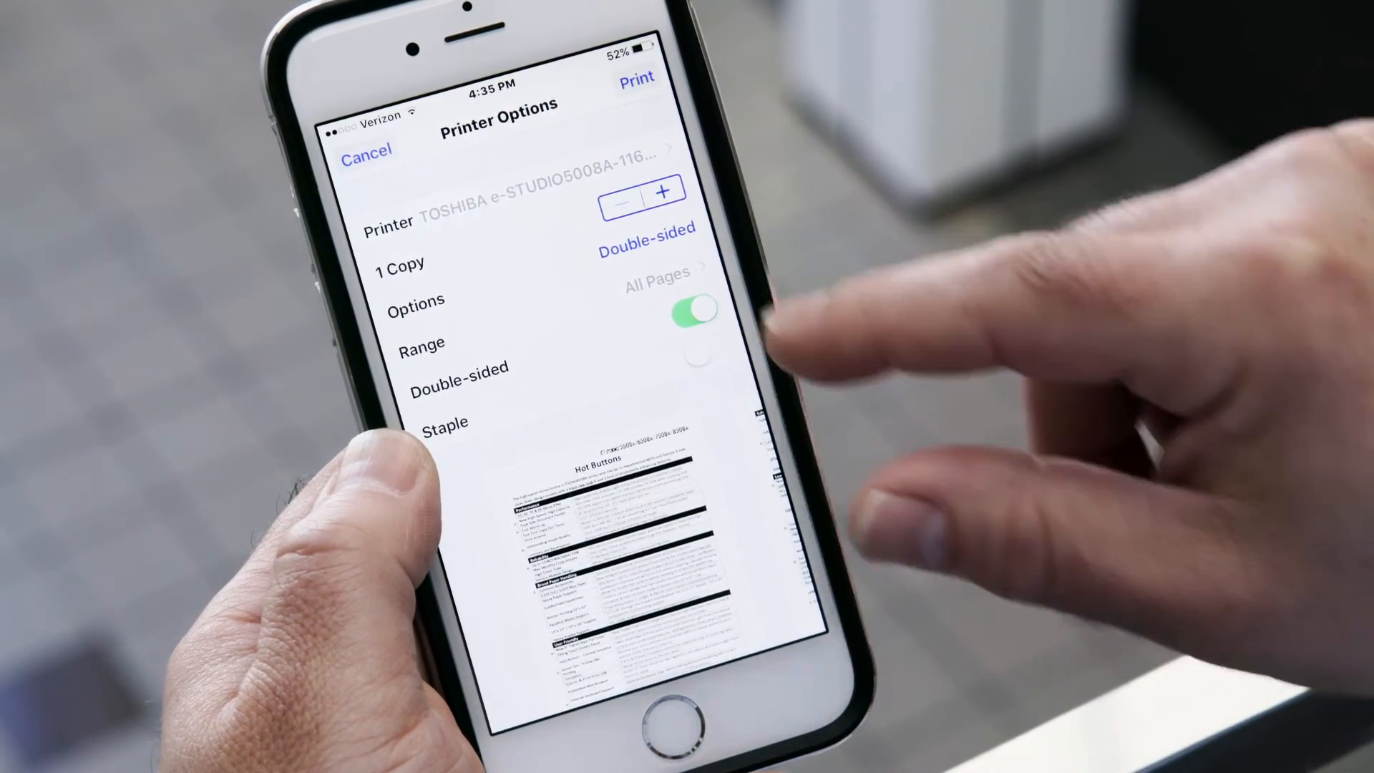